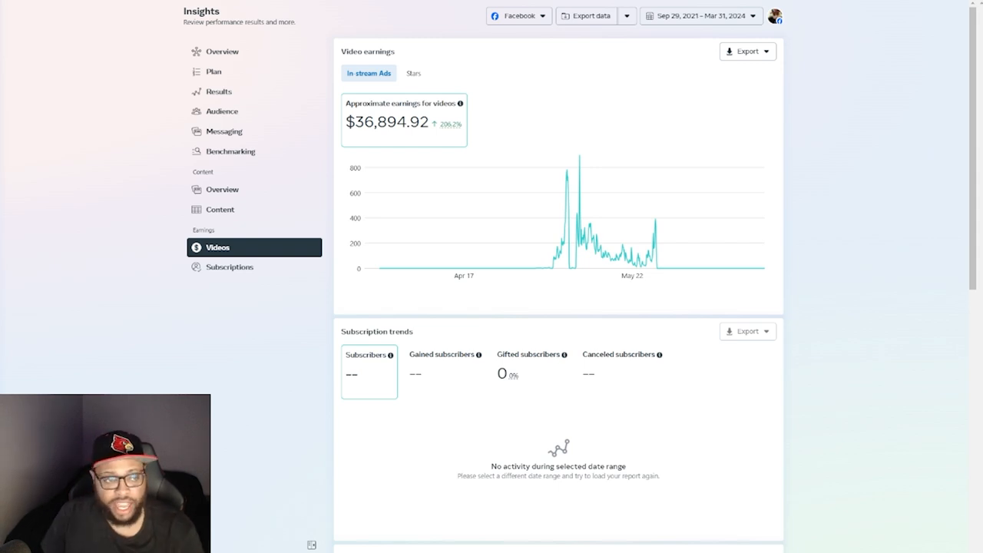
{"action": "mouse_move", "coordinate": [528, 179]}
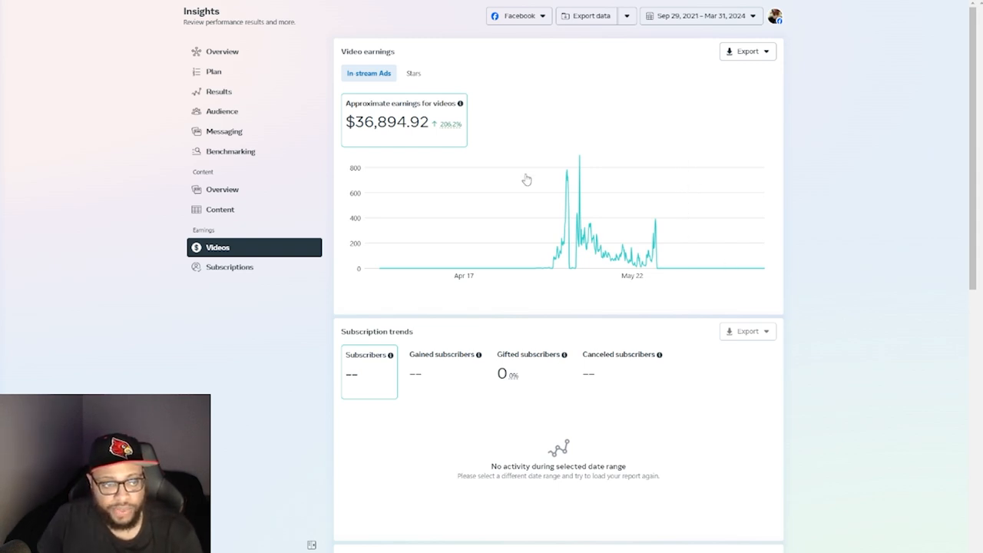
{"action": "mouse_move", "coordinate": [367, 139]}
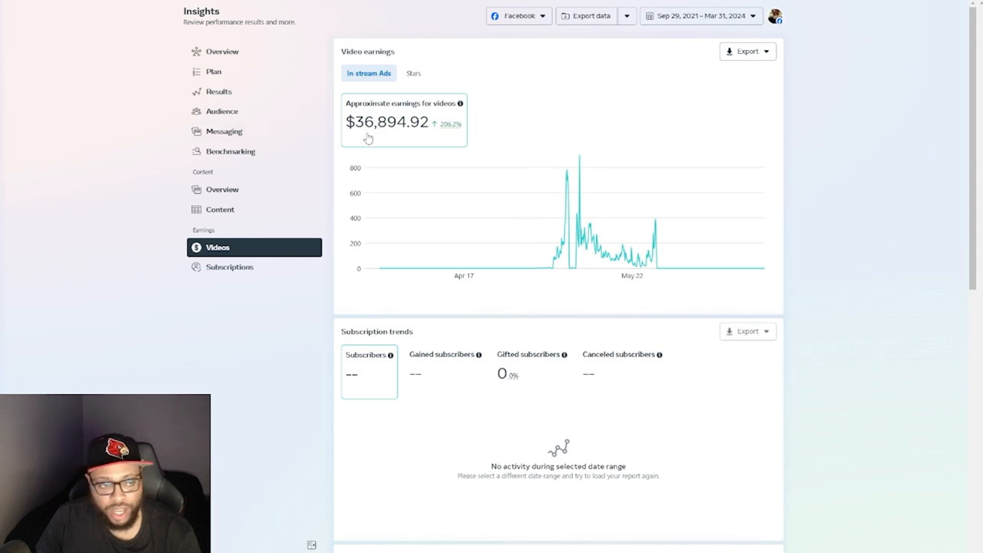
{"action": "mouse_move", "coordinate": [551, 265]}
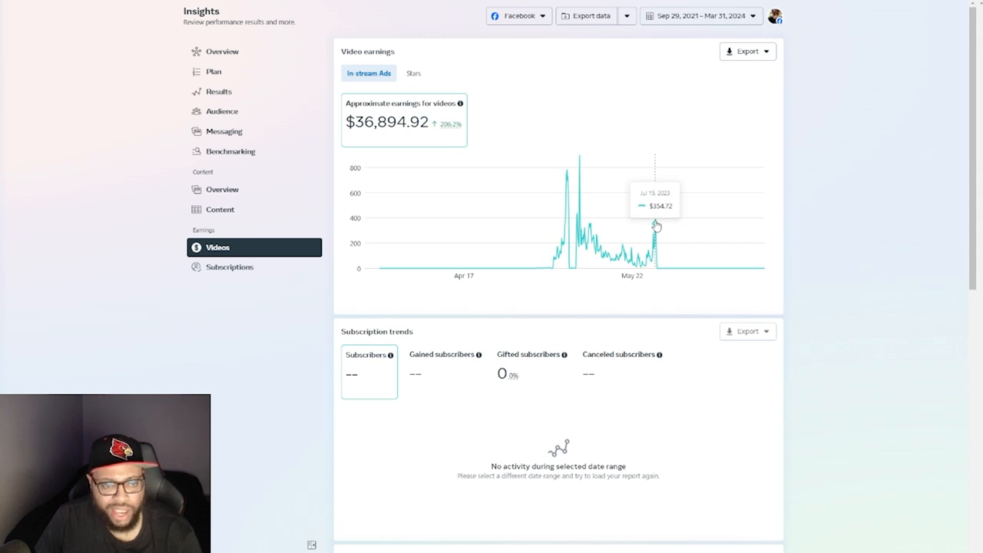
{"action": "mouse_move", "coordinate": [580, 168]}
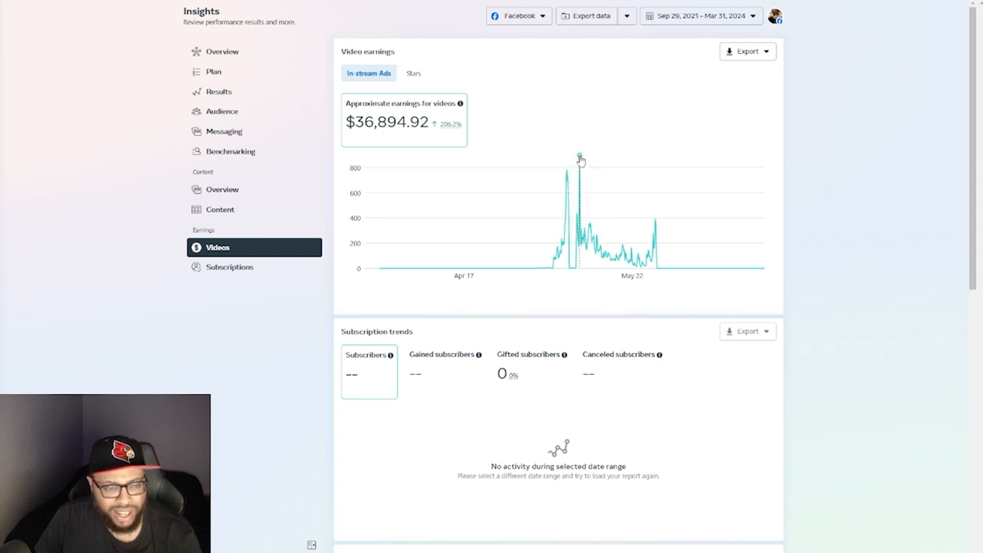
{"action": "mouse_move", "coordinate": [580, 157]}
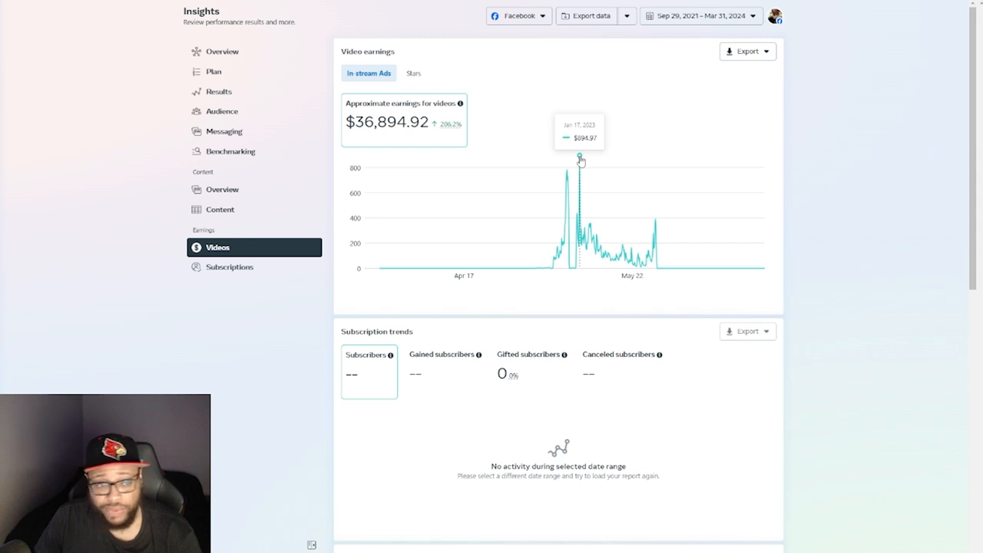
{"action": "mouse_move", "coordinate": [603, 222]}
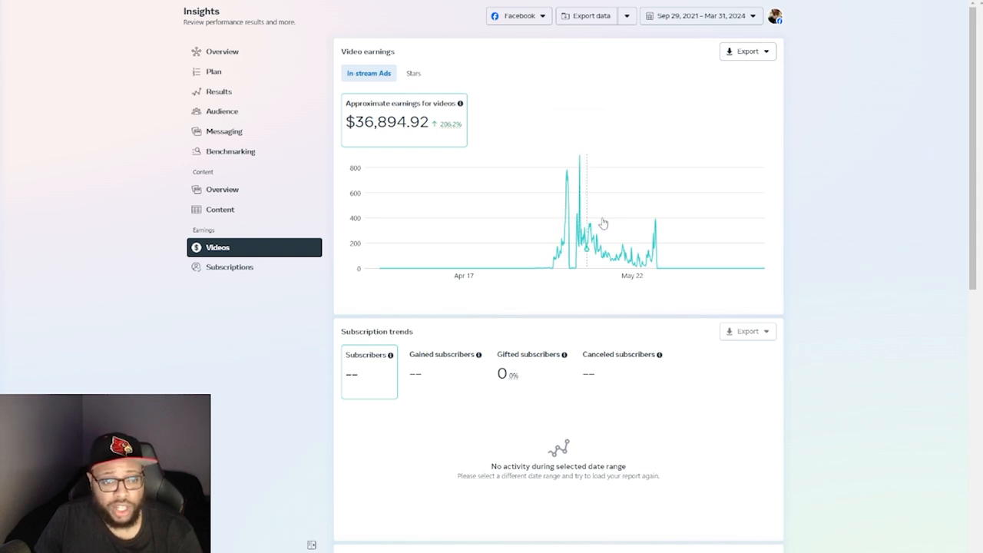
{"action": "mouse_move", "coordinate": [576, 237]}
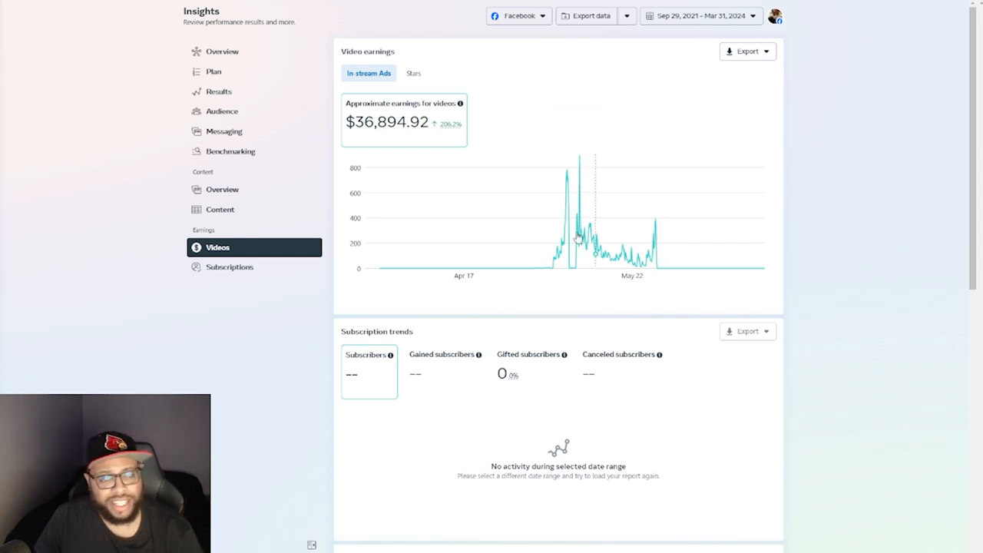
{"action": "mouse_move", "coordinate": [644, 238]}
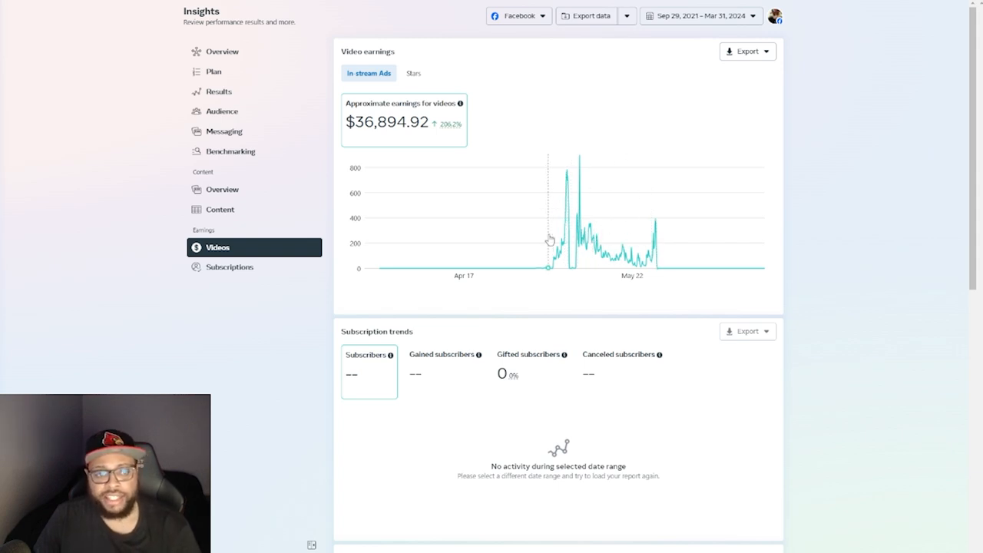
{"action": "mouse_move", "coordinate": [539, 249]}
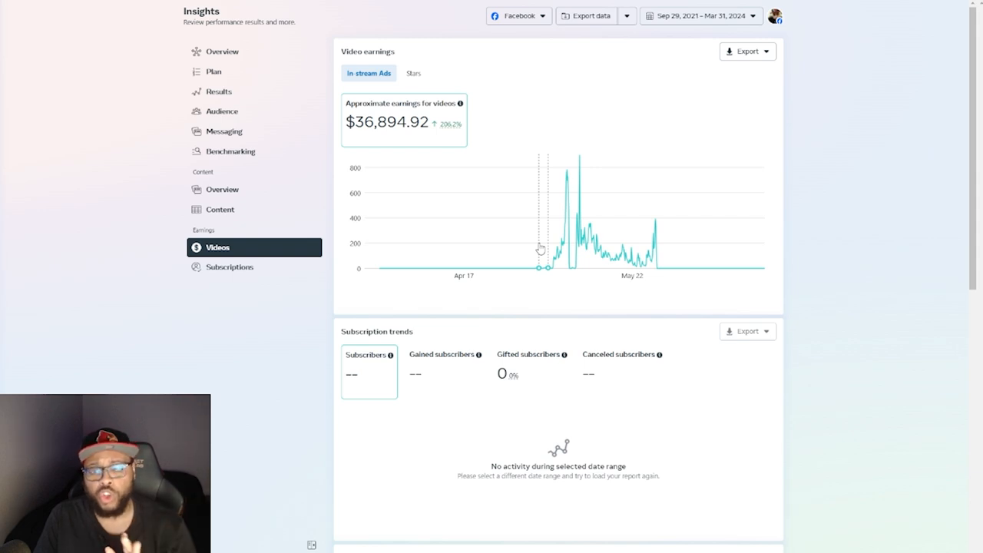
{"action": "mouse_move", "coordinate": [641, 249]}
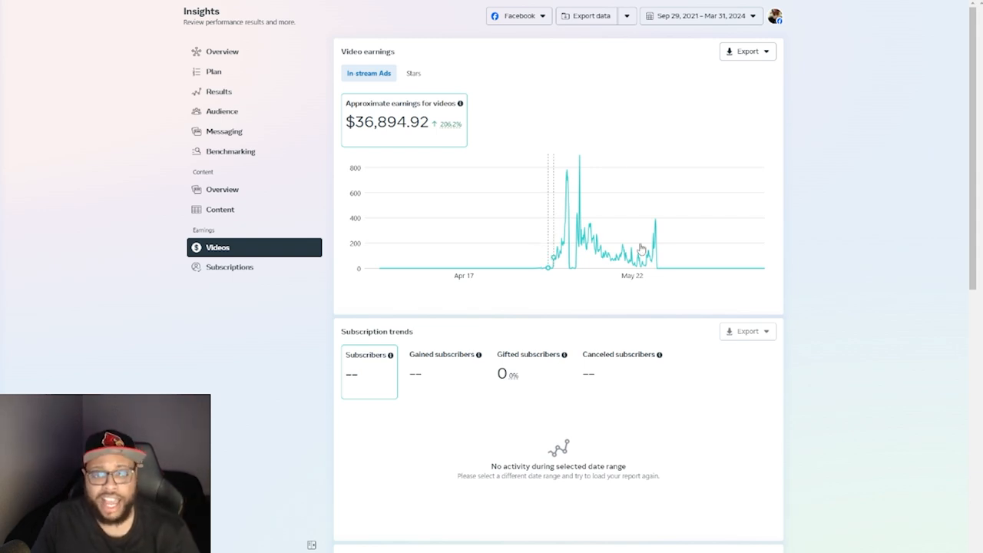
{"action": "mouse_move", "coordinate": [654, 230]}
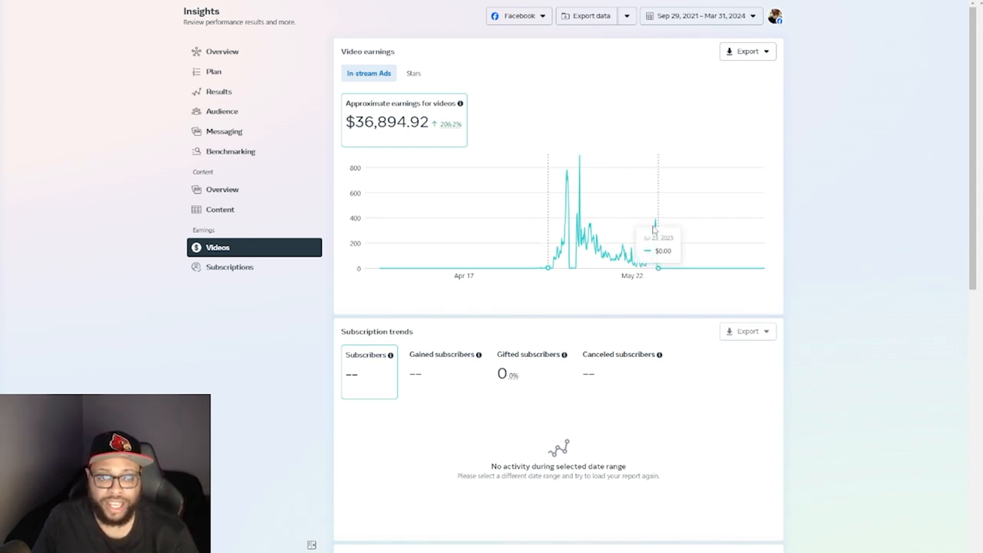
{"action": "mouse_move", "coordinate": [634, 222]}
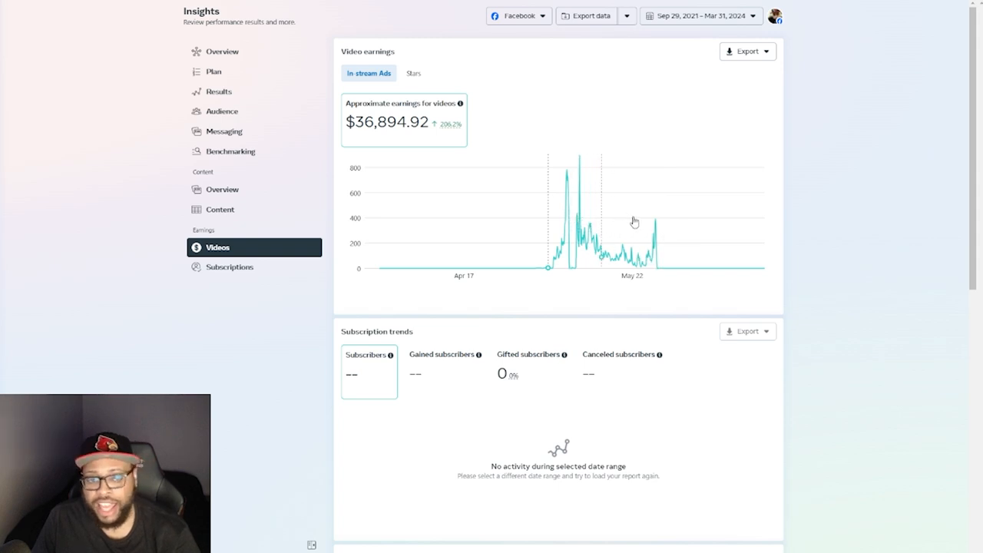
{"action": "mouse_move", "coordinate": [656, 233]}
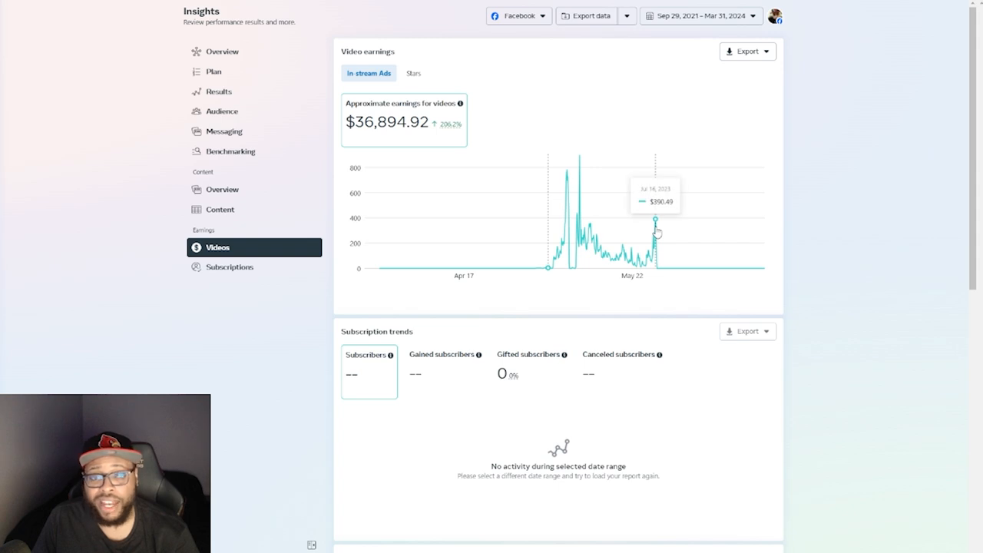
{"action": "mouse_move", "coordinate": [679, 240]}
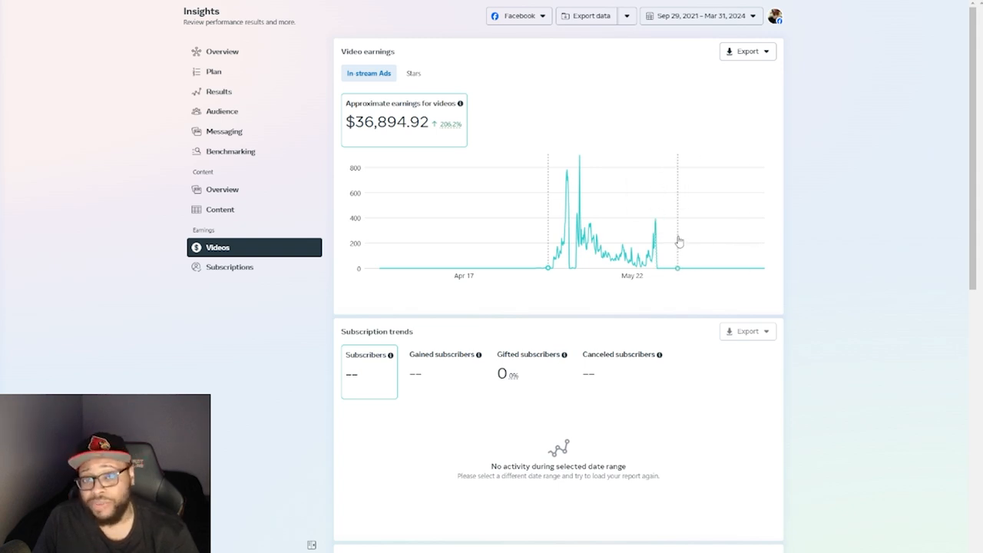
{"action": "mouse_move", "coordinate": [607, 241]}
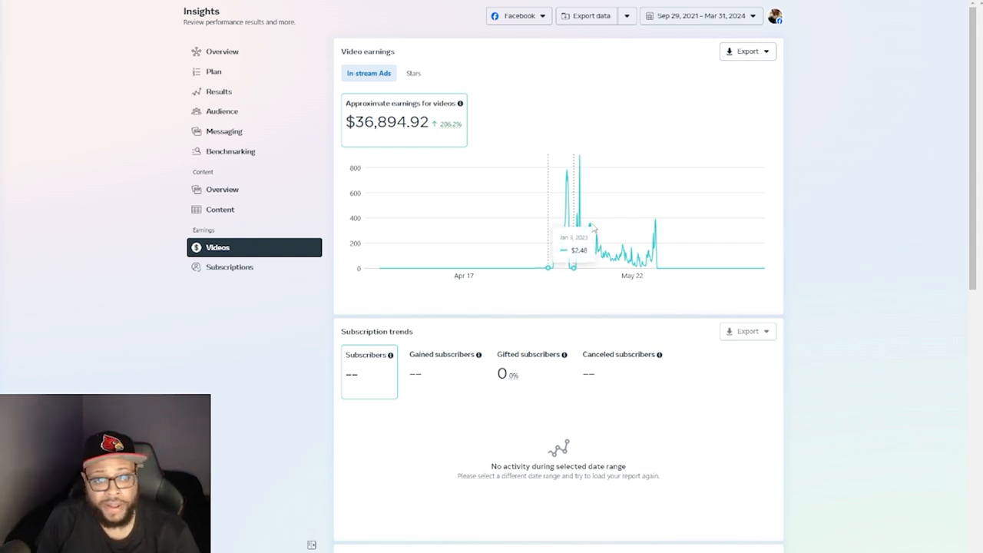
{"action": "mouse_move", "coordinate": [656, 242]}
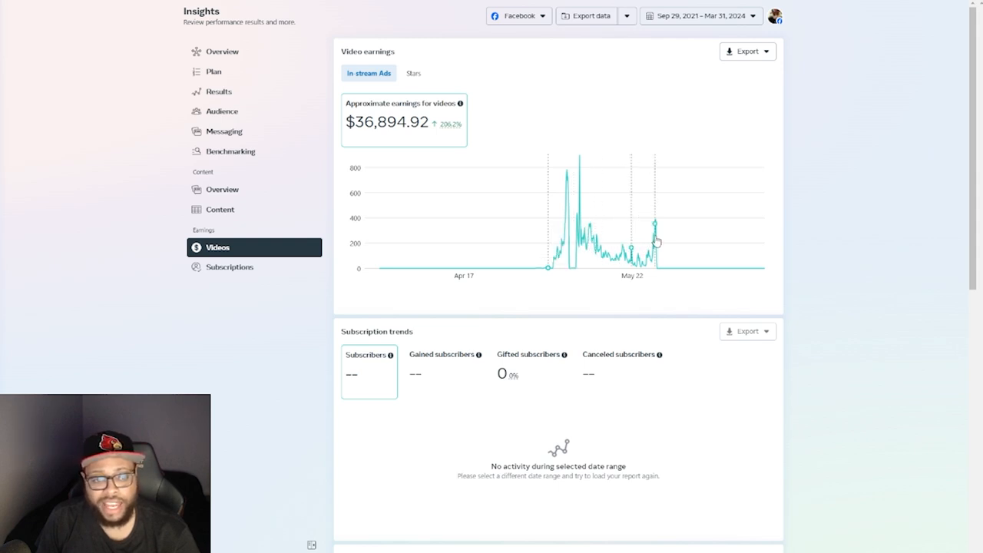
{"action": "mouse_move", "coordinate": [618, 237]}
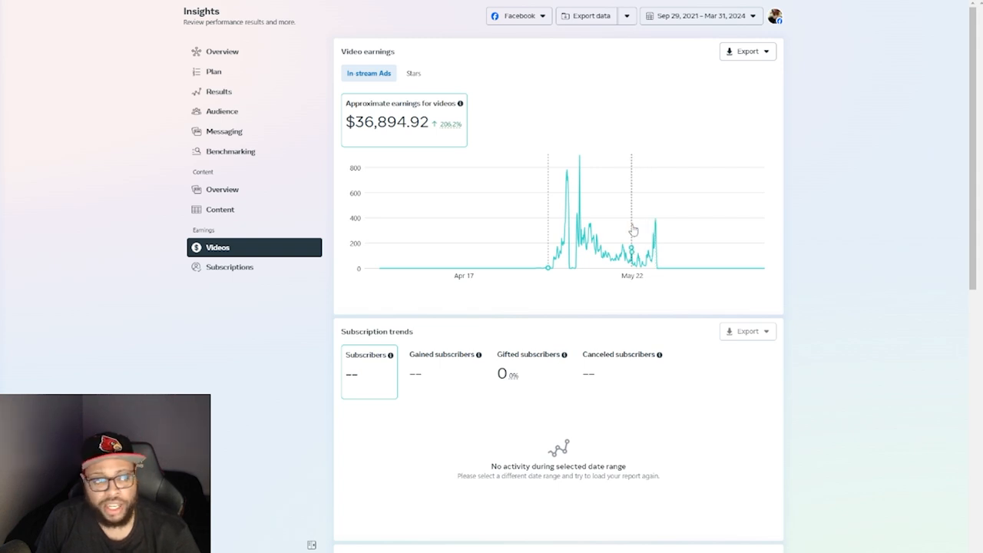
{"action": "mouse_move", "coordinate": [519, 212]}
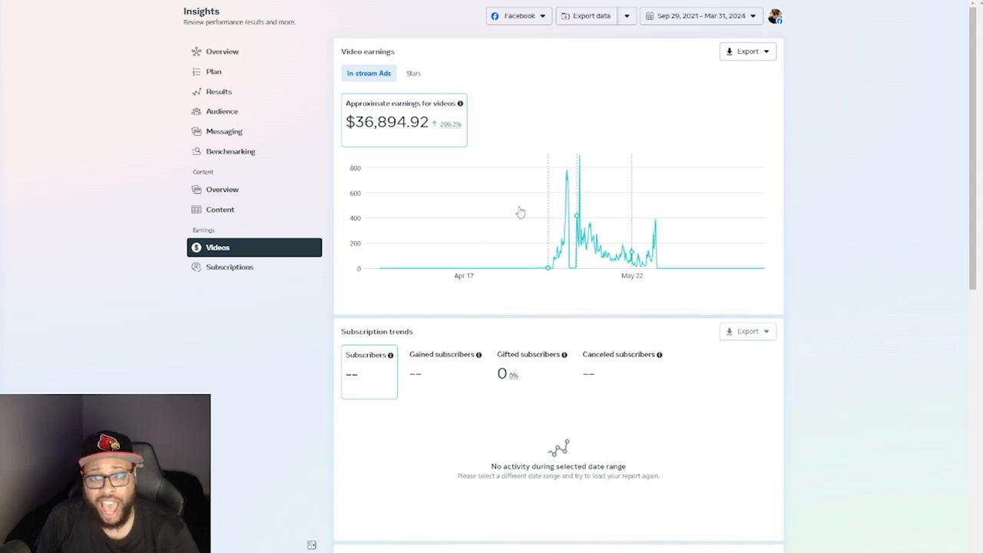
{"action": "mouse_move", "coordinate": [566, 179]}
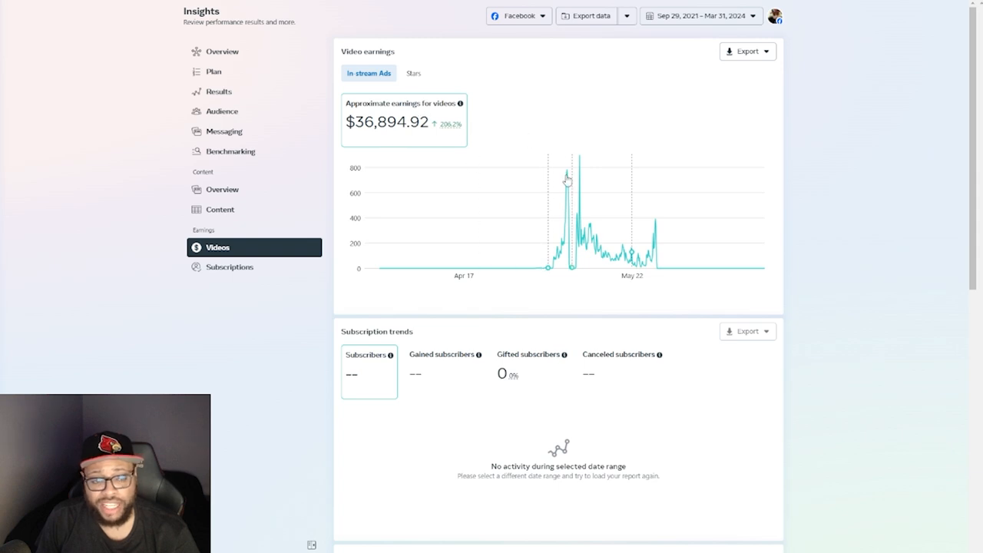
{"action": "mouse_move", "coordinate": [384, 135]}
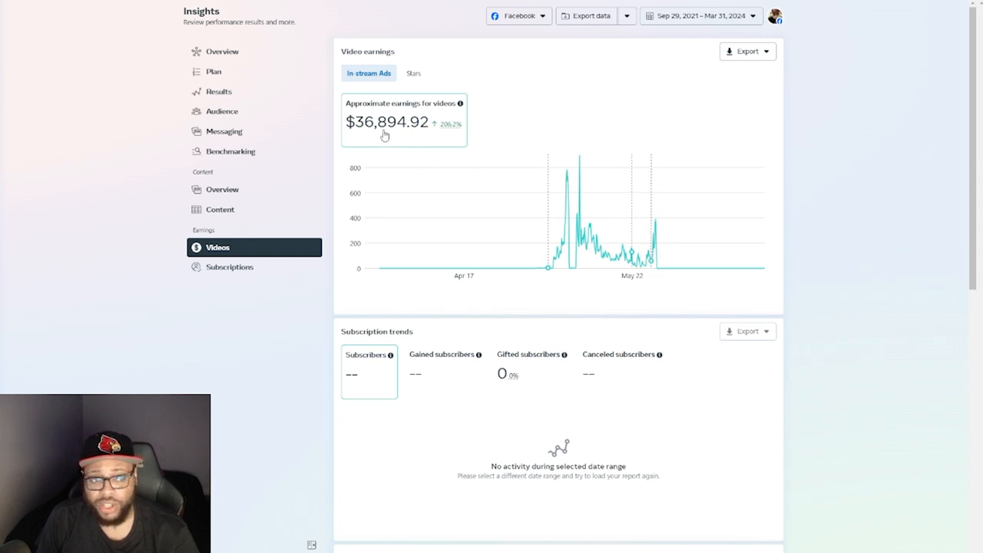
{"action": "mouse_move", "coordinate": [428, 144]}
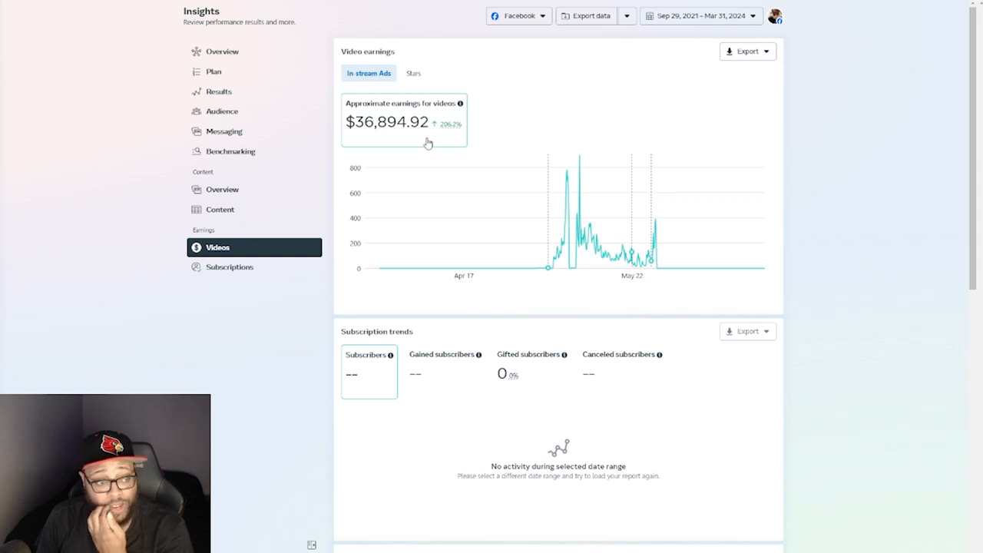
{"action": "mouse_move", "coordinate": [457, 147]}
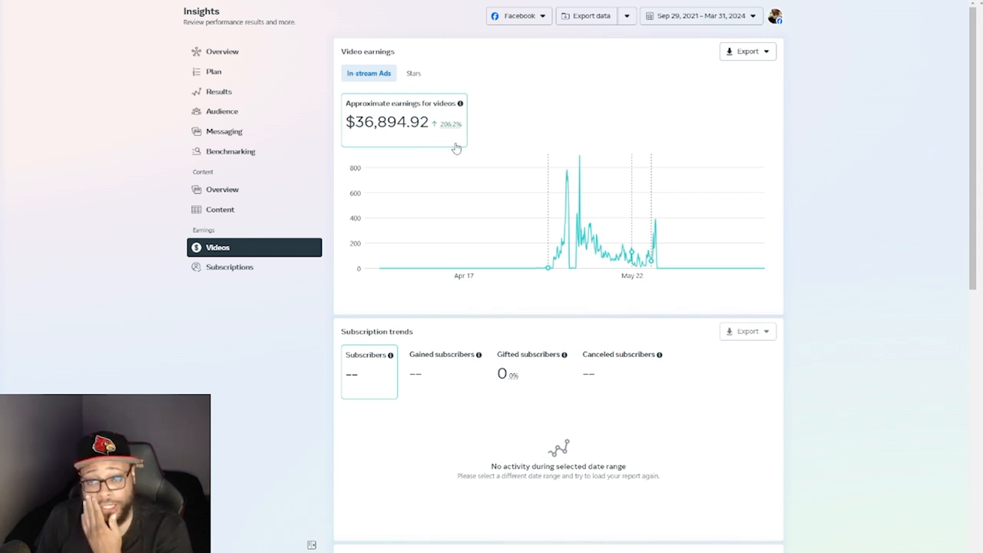
{"action": "mouse_move", "coordinate": [223, 189]}
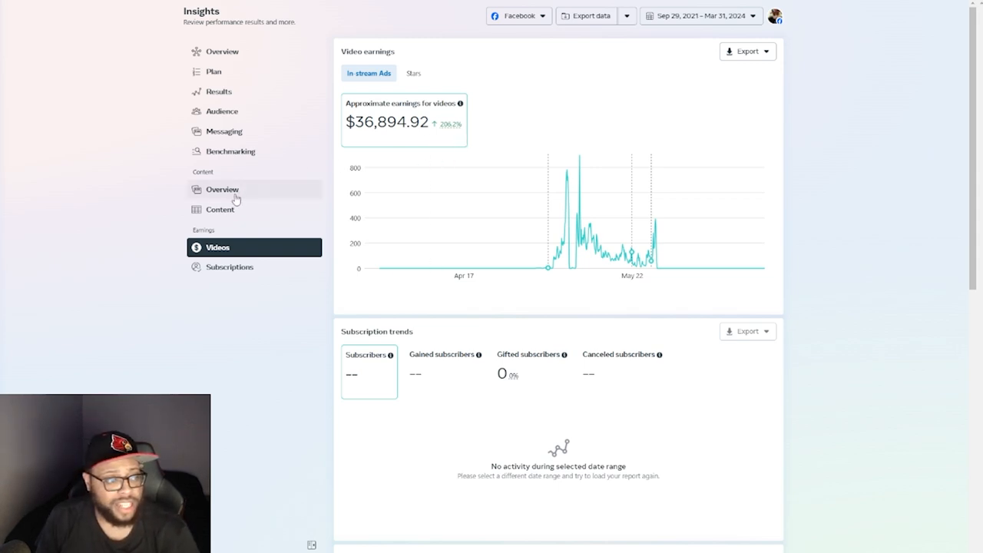
{"action": "mouse_move", "coordinate": [354, 208]}
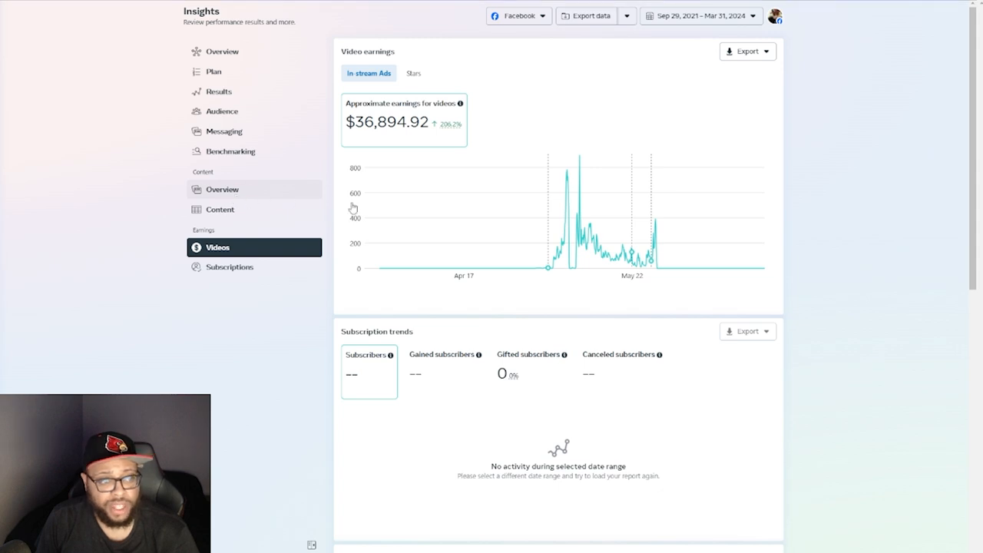
Step: Show the content overview with reach around 39.8M split into organic and ad reach
{"action": "left_click", "coordinate": [222, 189]}
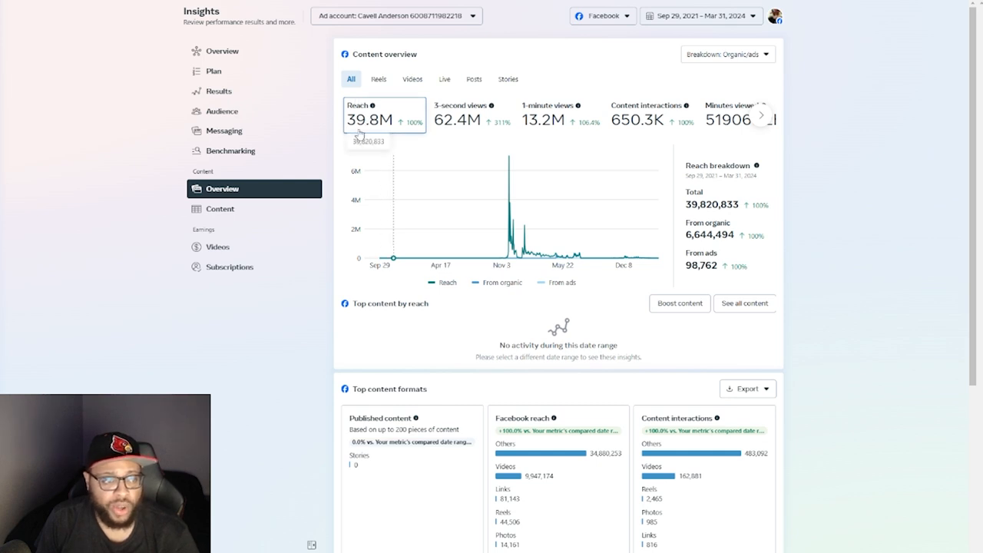
{"action": "mouse_move", "coordinate": [486, 121]}
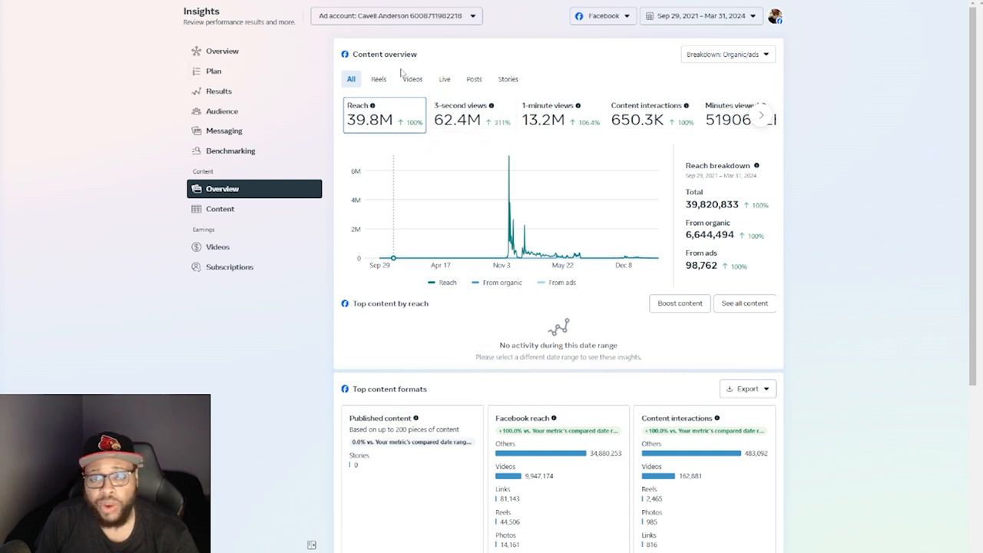
{"action": "mouse_move", "coordinate": [458, 123]}
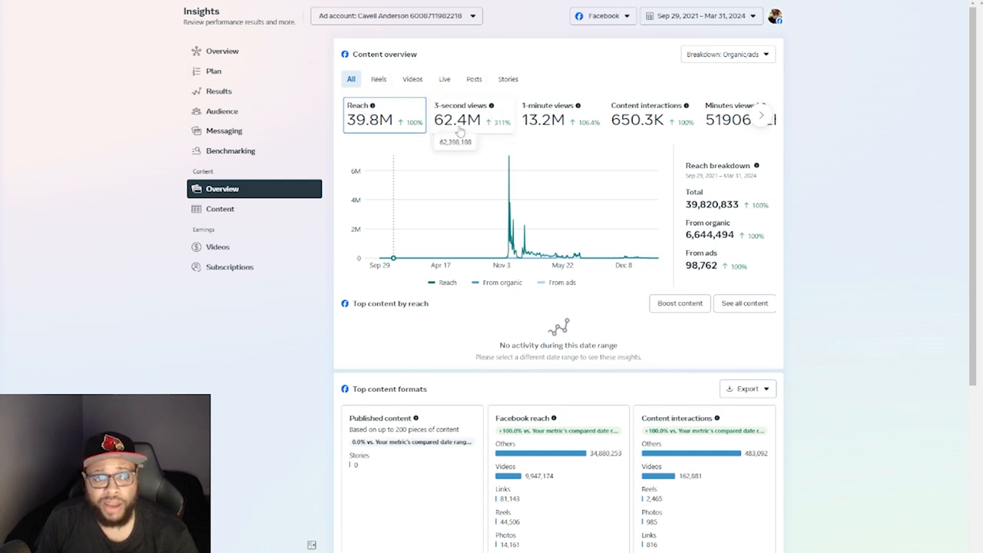
{"action": "mouse_move", "coordinate": [492, 113]}
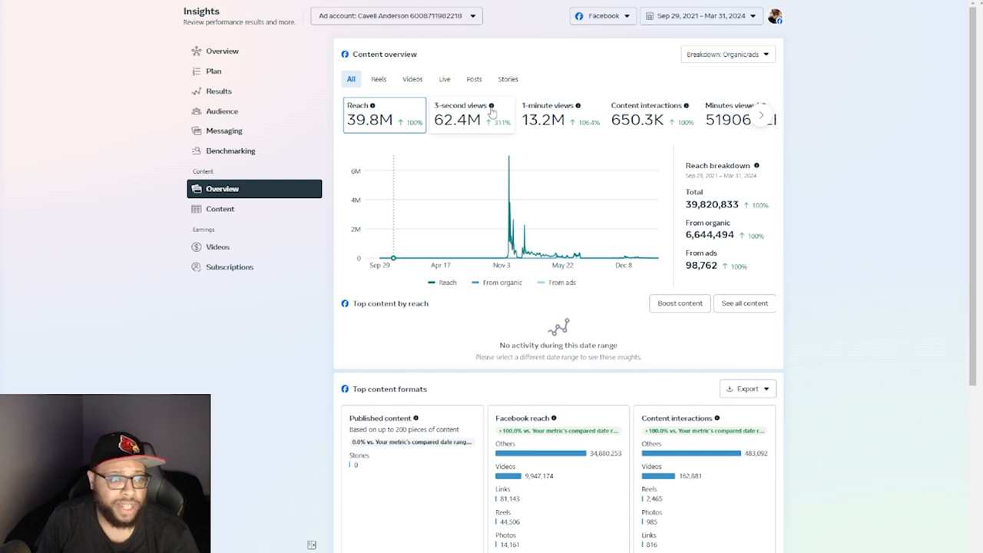
{"action": "mouse_move", "coordinate": [491, 105]}
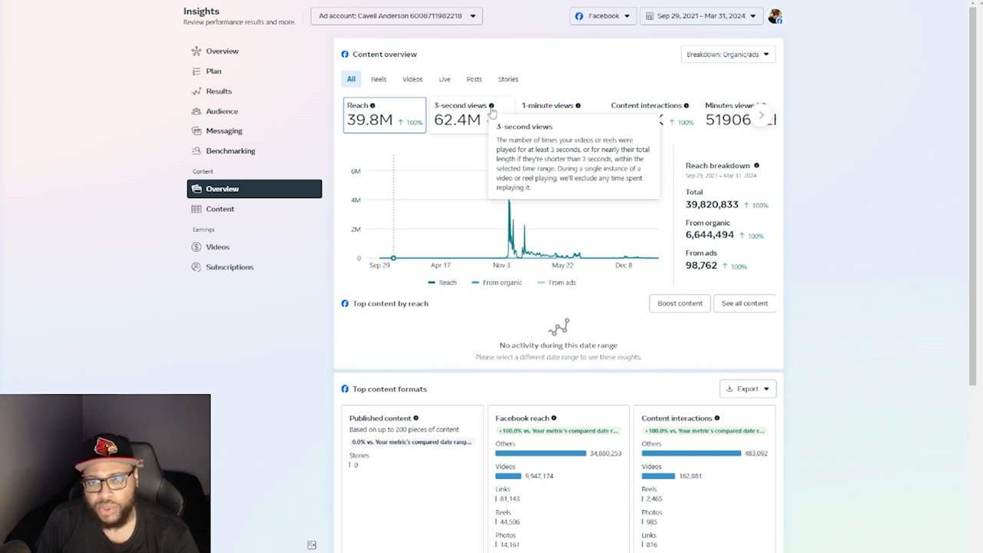
{"action": "mouse_move", "coordinate": [544, 120]}
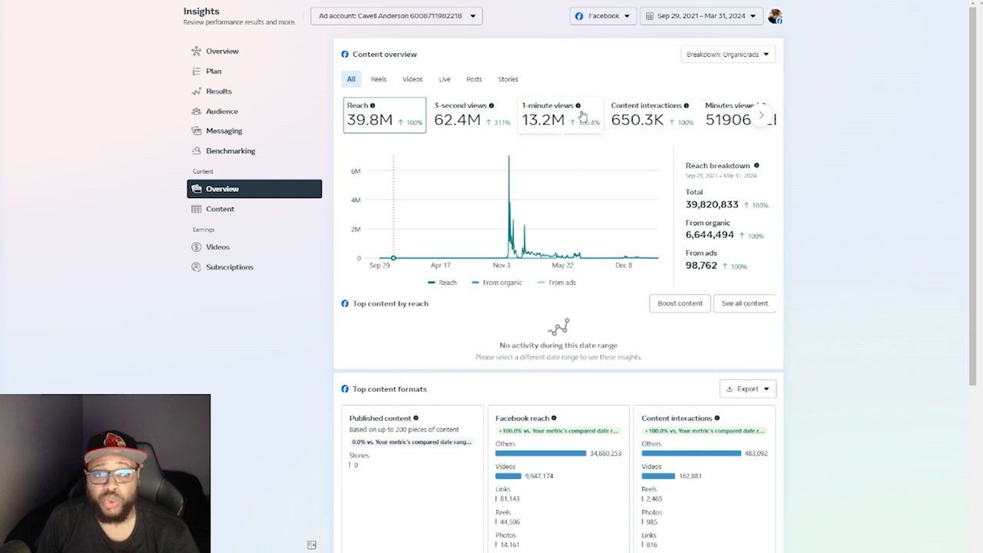
{"action": "mouse_move", "coordinate": [530, 130]}
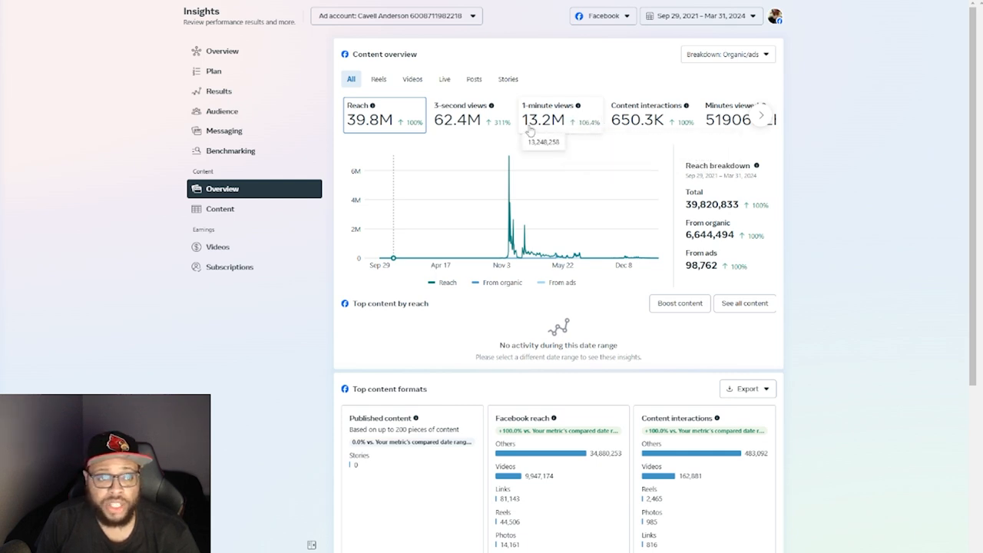
{"action": "mouse_move", "coordinate": [550, 131]}
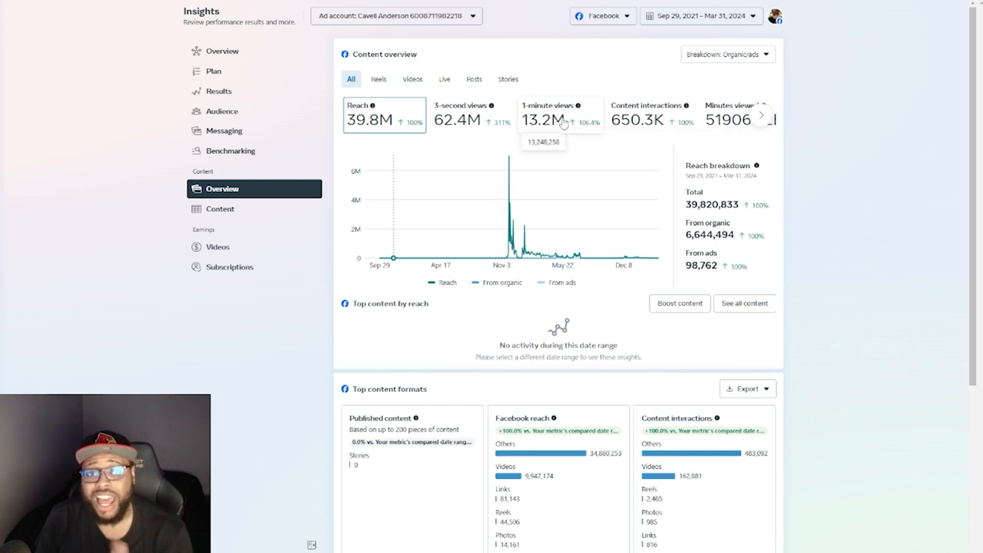
{"action": "mouse_move", "coordinate": [563, 123]}
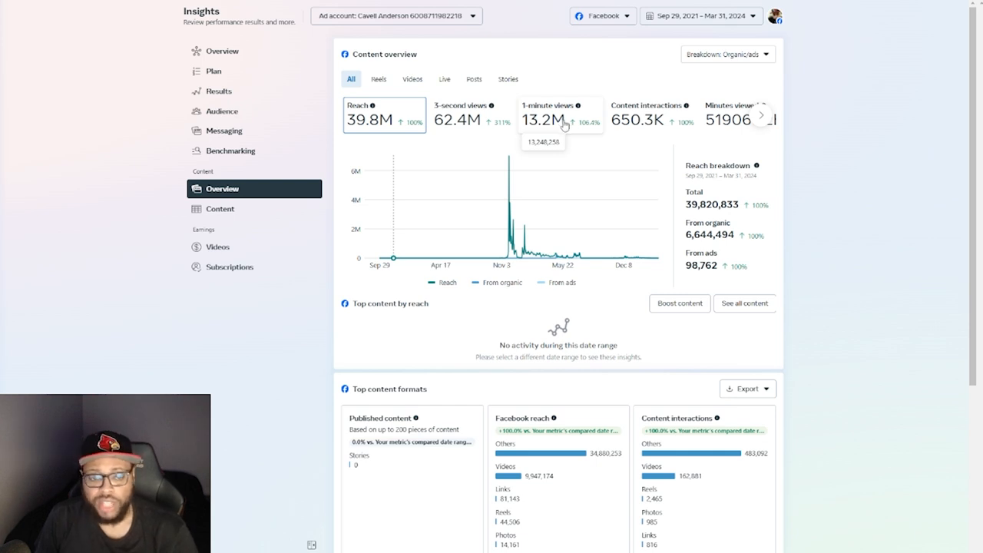
{"action": "mouse_move", "coordinate": [566, 125]}
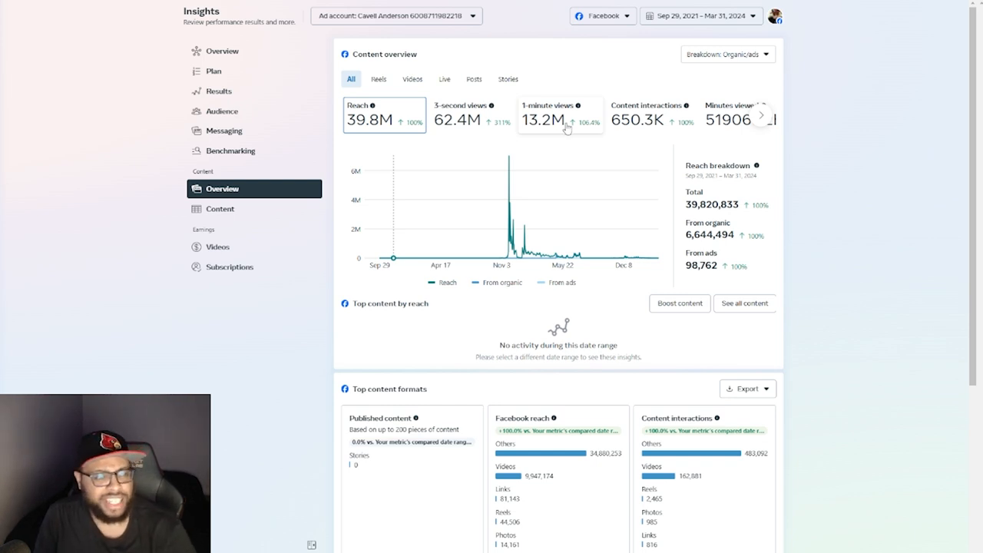
{"action": "mouse_move", "coordinate": [588, 129]}
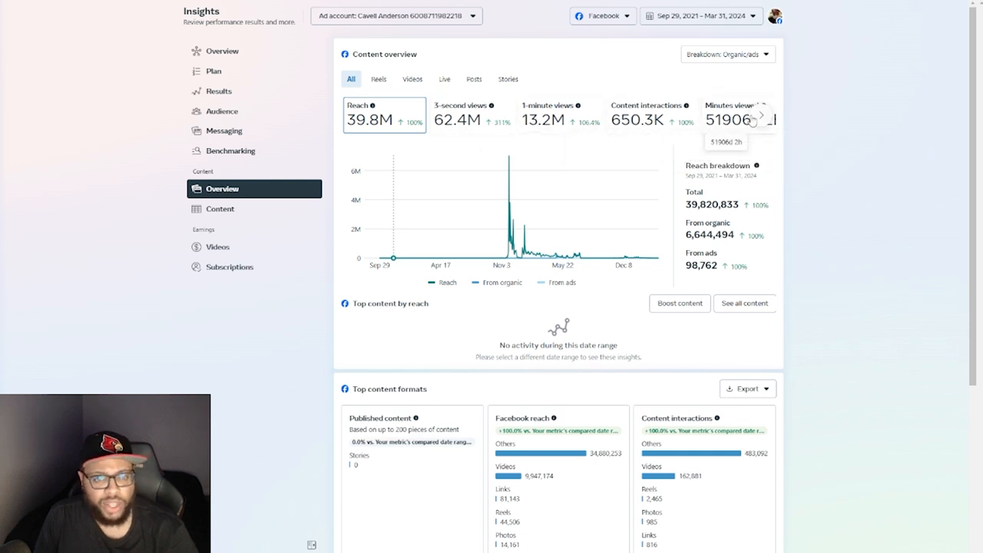
Step: Chart minutes viewed, content interactions, then 1-minute views (about 13.2M) by followers and non-followers
{"action": "left_click", "coordinate": [733, 119]}
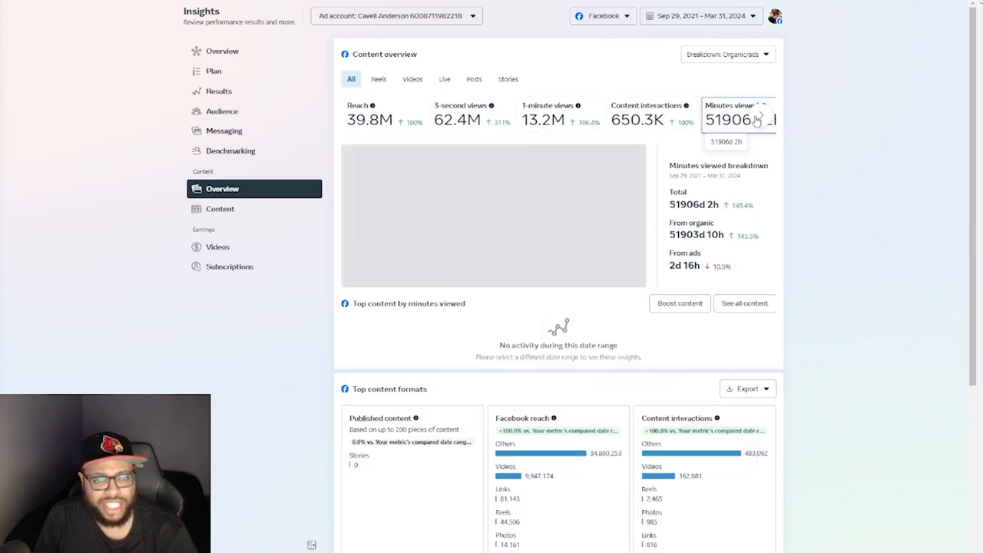
{"action": "left_click", "coordinate": [652, 119]}
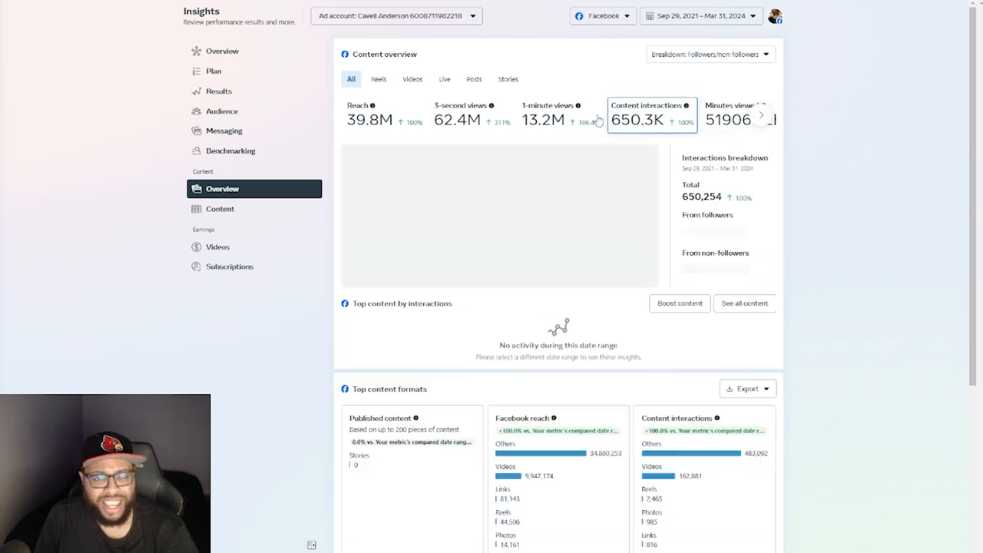
{"action": "left_click", "coordinate": [547, 119]}
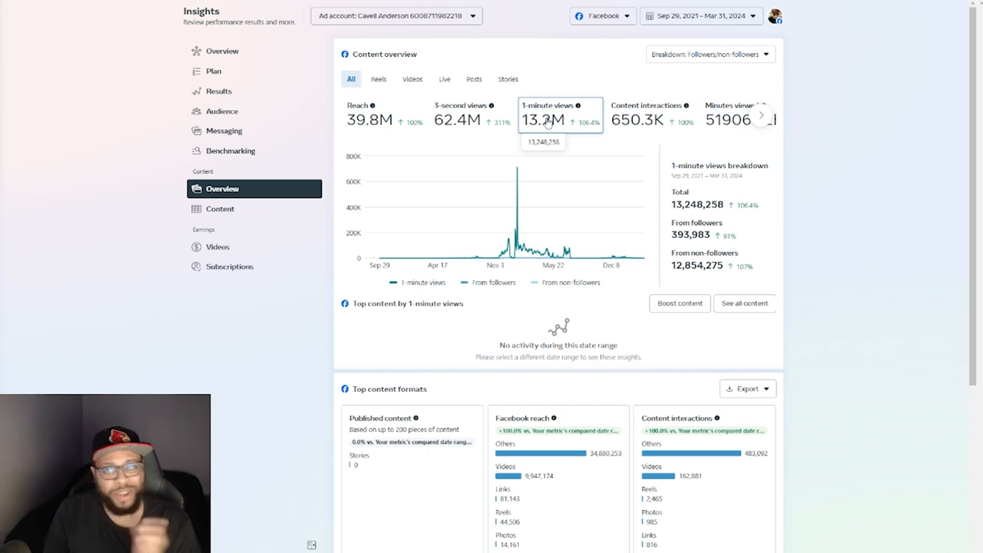
{"action": "mouse_move", "coordinate": [733, 135]}
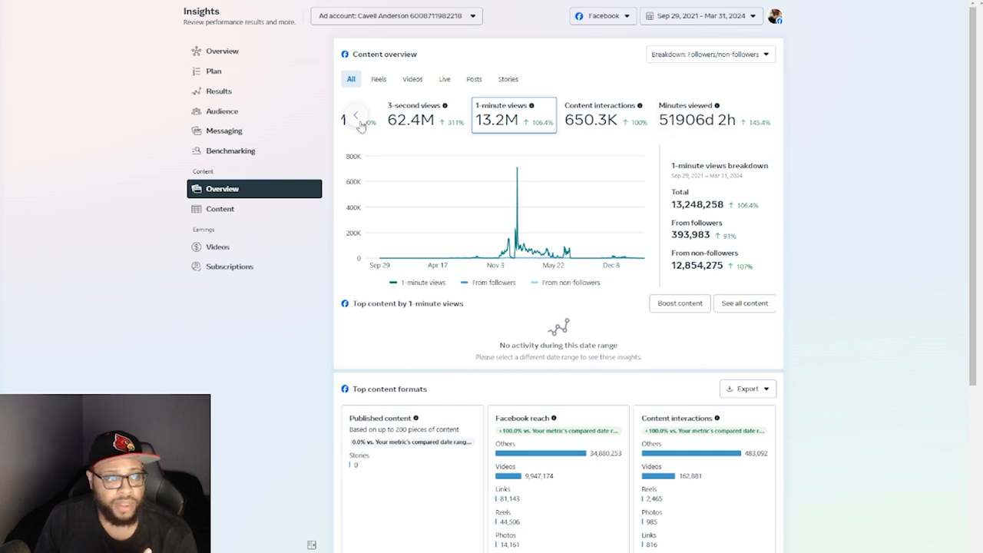
{"action": "left_click", "coordinate": [378, 71]}
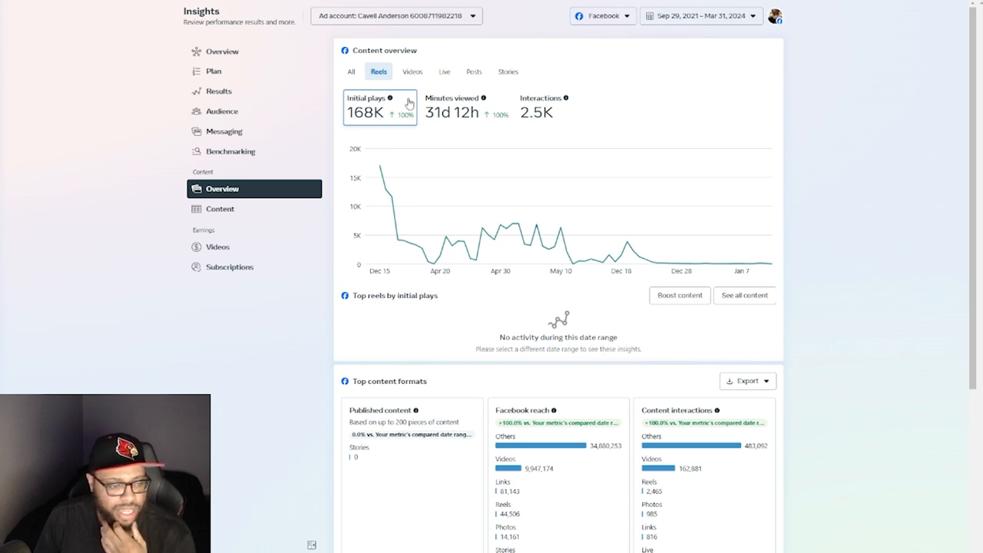
{"action": "scroll", "scroll_direction": "down", "scroll_amount": 3}
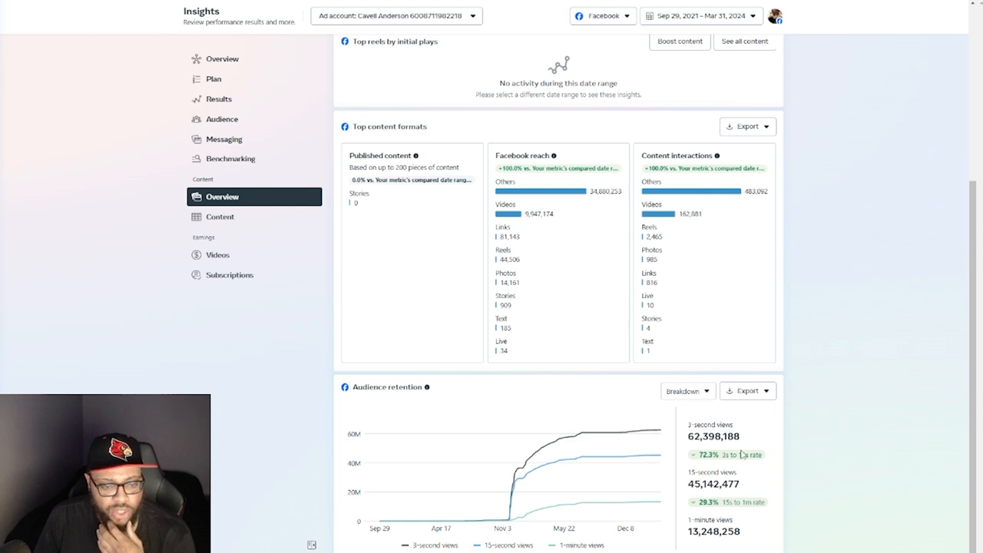
{"action": "mouse_move", "coordinate": [689, 313]}
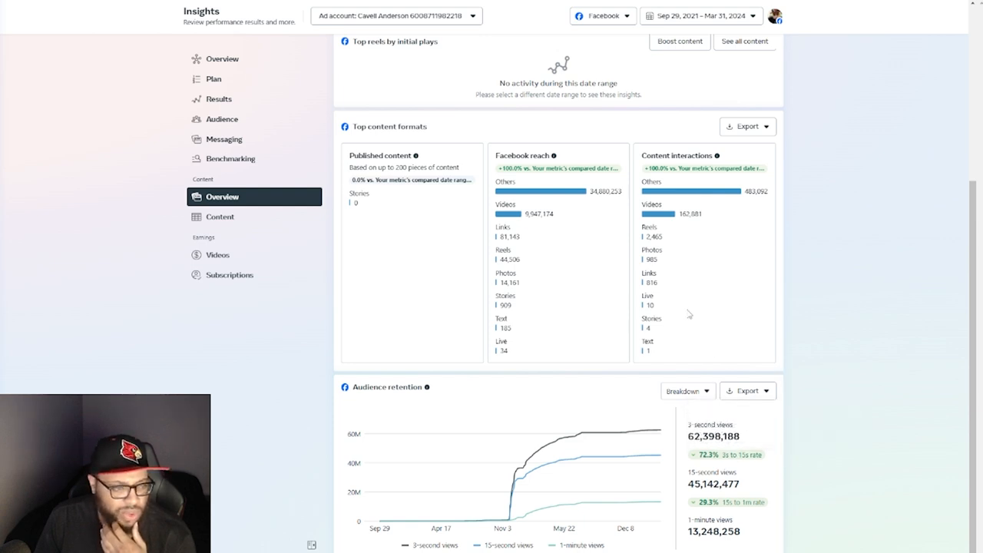
{"action": "mouse_move", "coordinate": [706, 446]}
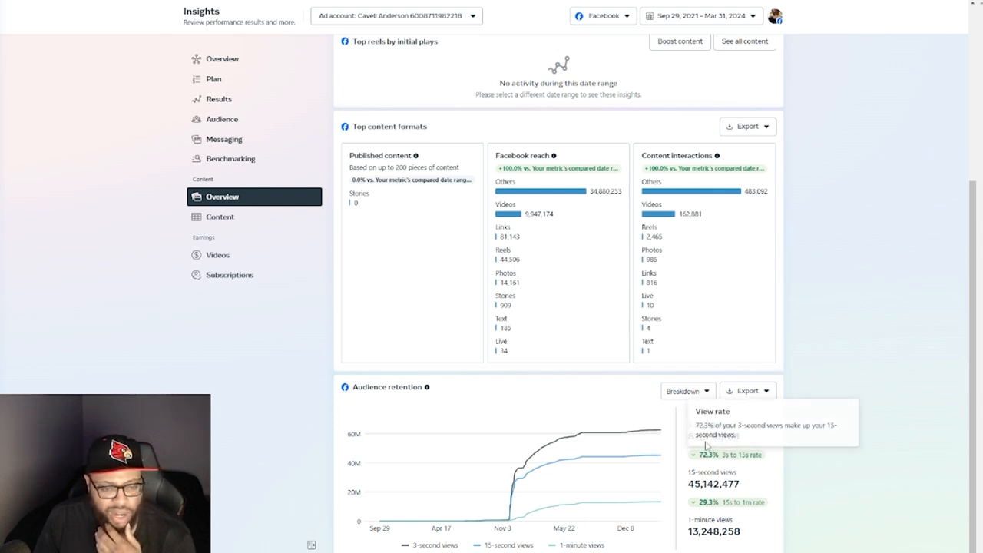
{"action": "mouse_move", "coordinate": [749, 487]}
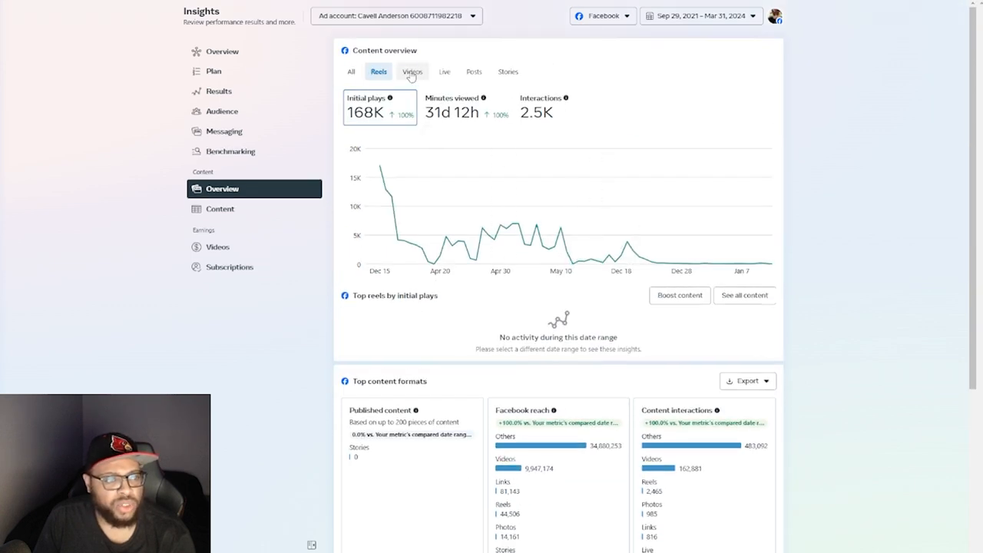
{"action": "mouse_move", "coordinate": [410, 79]}
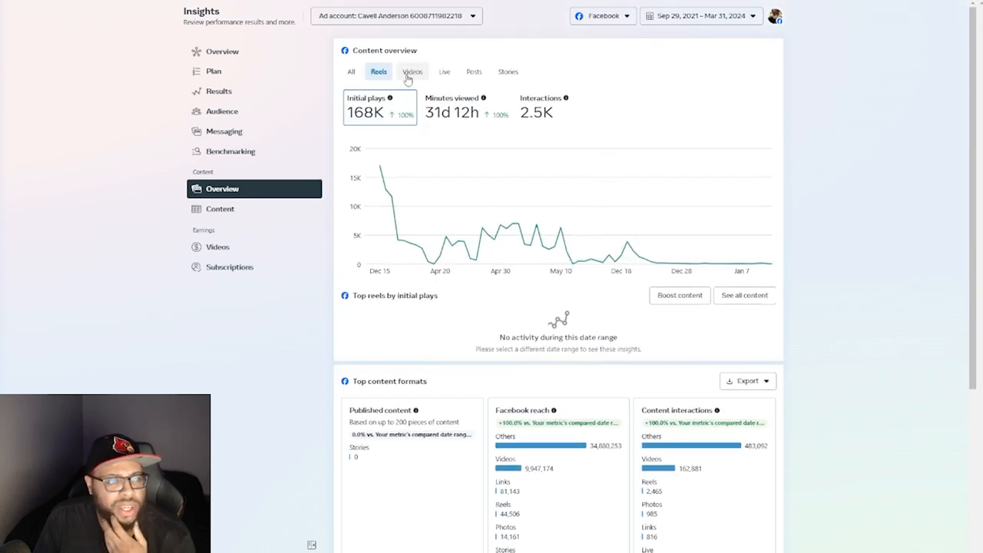
Step: Check video-only stats (162.9K interactions), then return to all formats showing 39.8M reach
{"action": "left_click", "coordinate": [412, 72]}
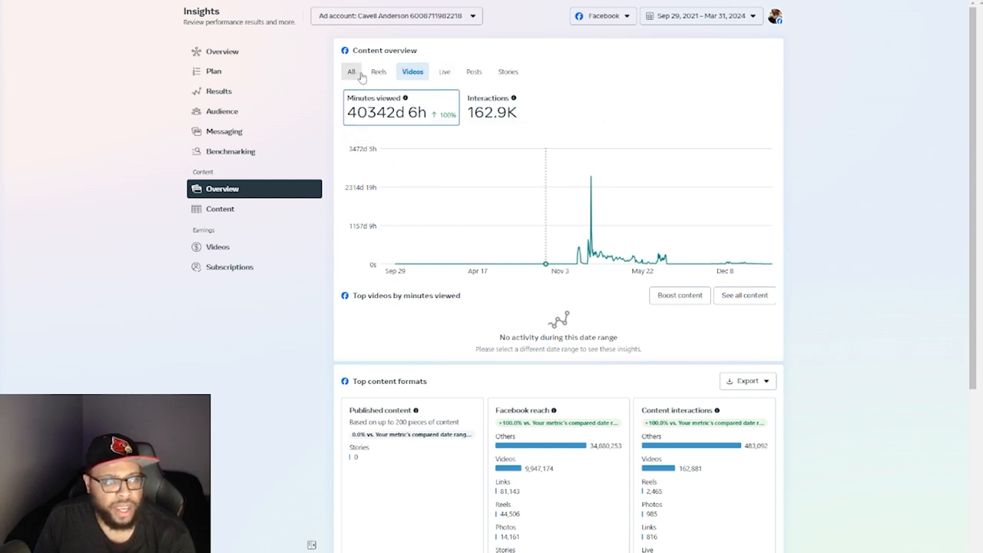
{"action": "left_click", "coordinate": [351, 71]}
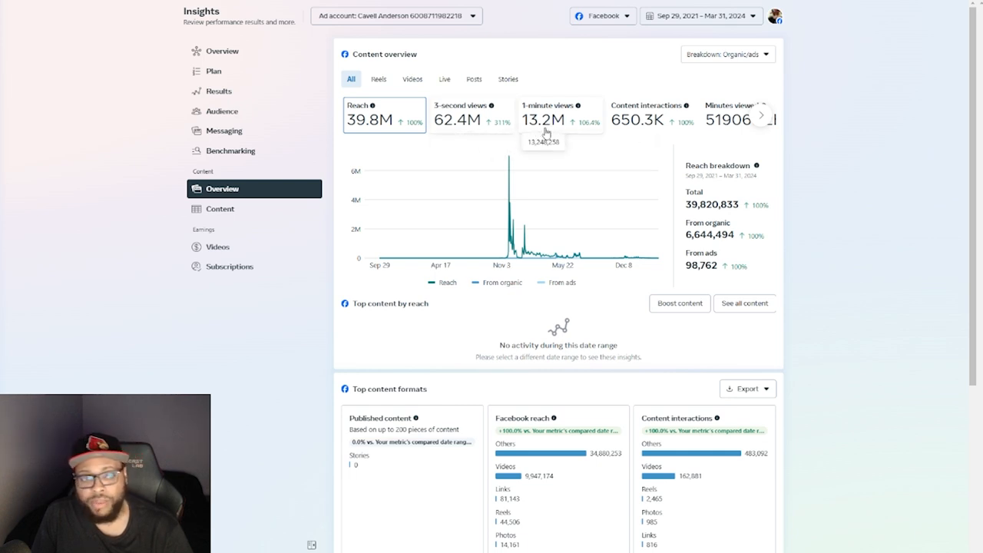
{"action": "mouse_move", "coordinate": [542, 167]}
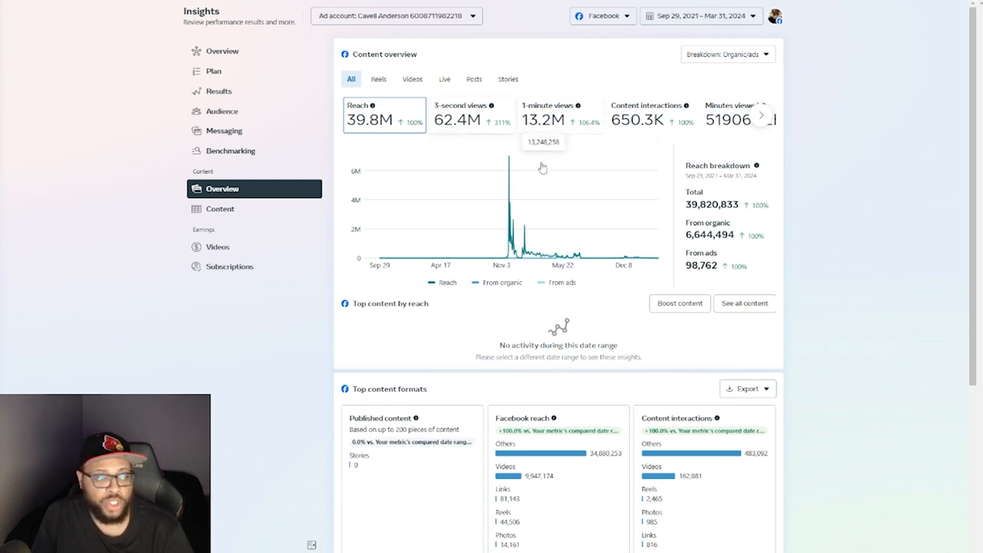
Step: Open the Video earnings report showing about $36,894.92 in approximate in-stream ad earnings
{"action": "left_click", "coordinate": [218, 246]}
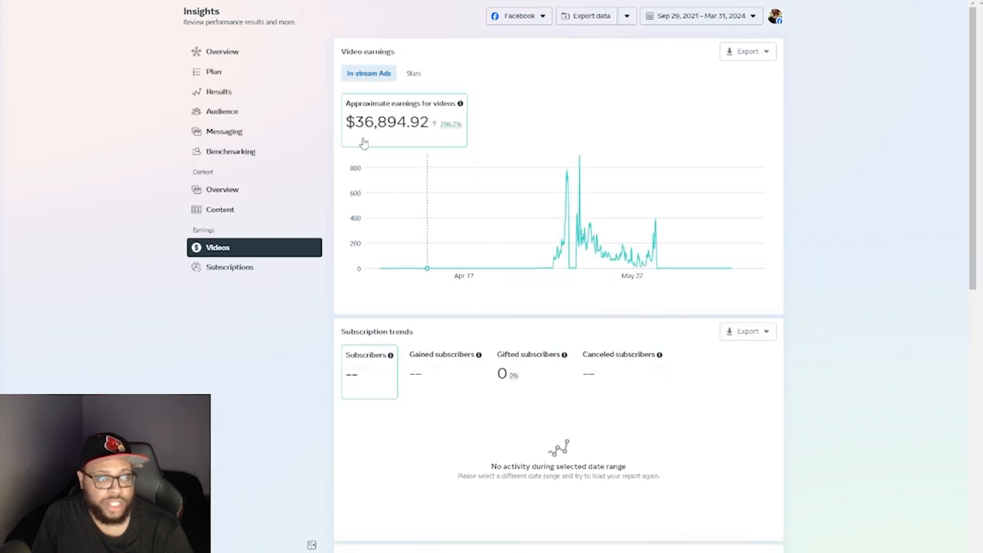
{"action": "mouse_move", "coordinate": [662, 126]}
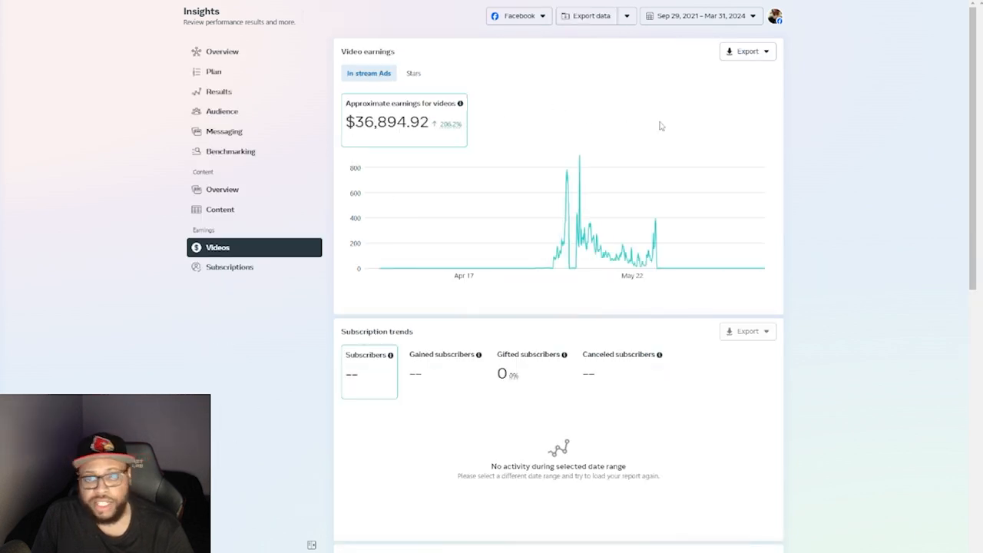
{"action": "mouse_move", "coordinate": [848, 150]}
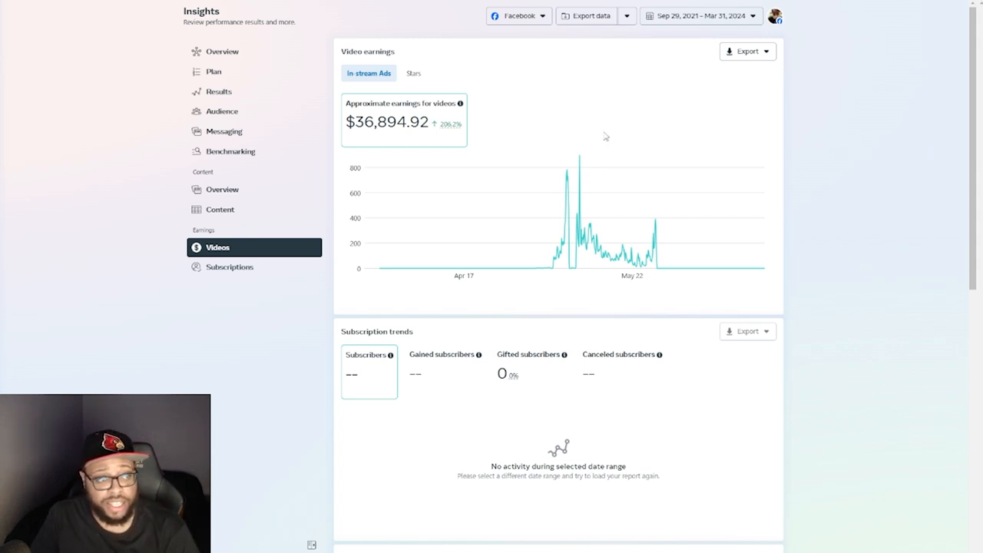
{"action": "mouse_move", "coordinate": [537, 111]}
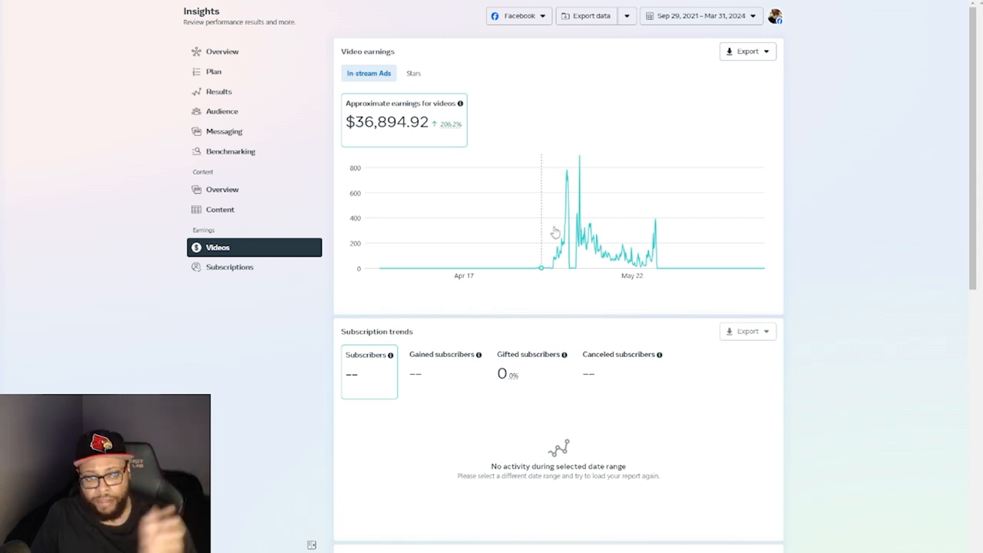
{"action": "mouse_move", "coordinate": [667, 238]}
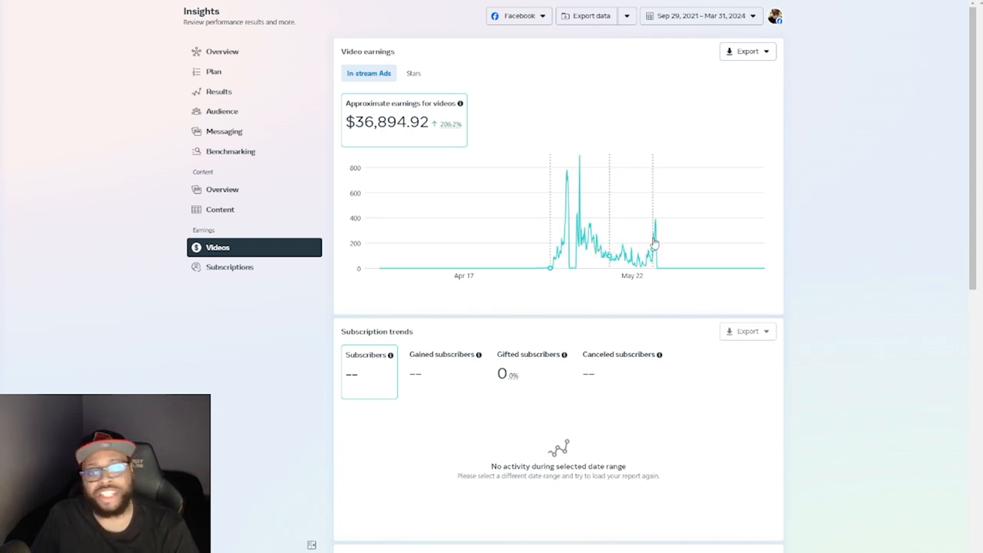
{"action": "mouse_move", "coordinate": [654, 240]}
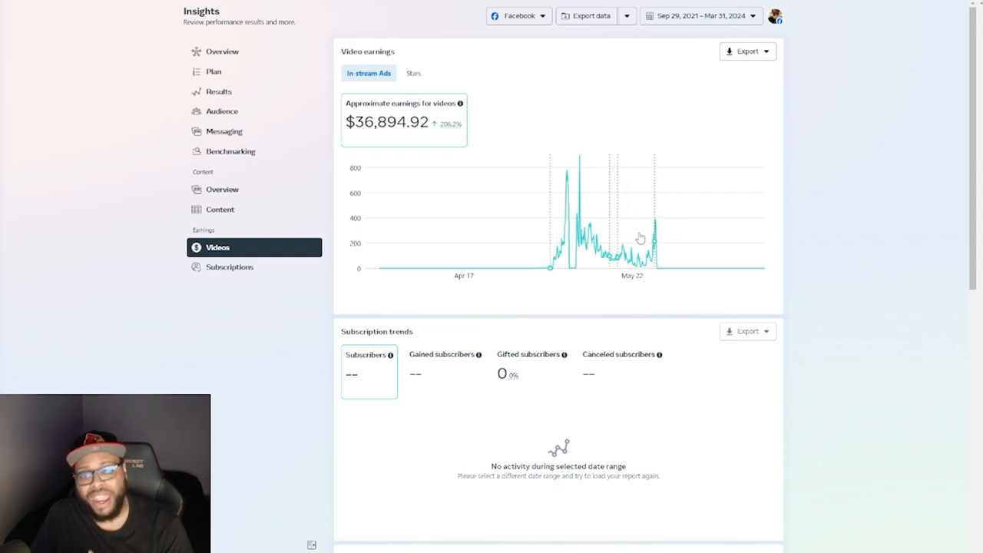
{"action": "mouse_move", "coordinate": [661, 236]}
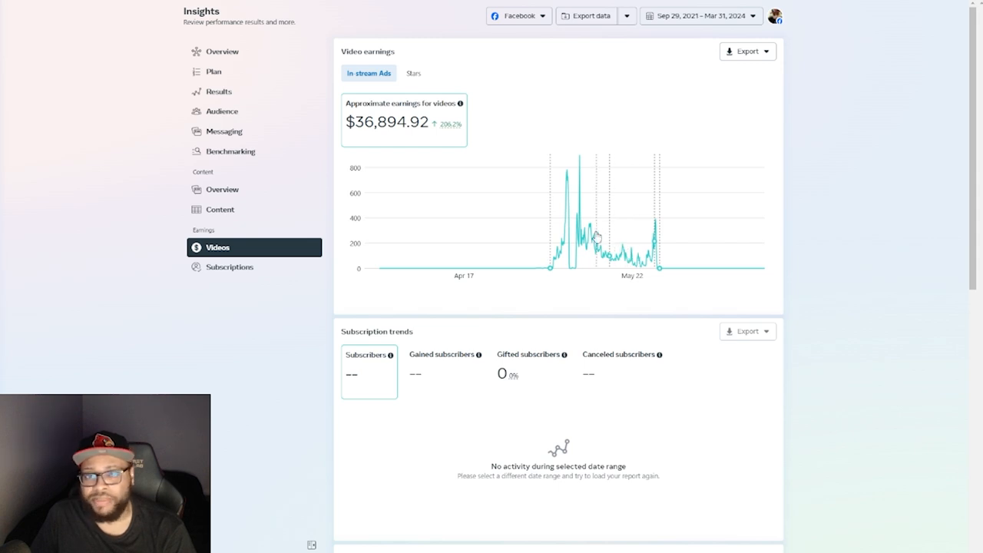
{"action": "mouse_move", "coordinate": [653, 242]}
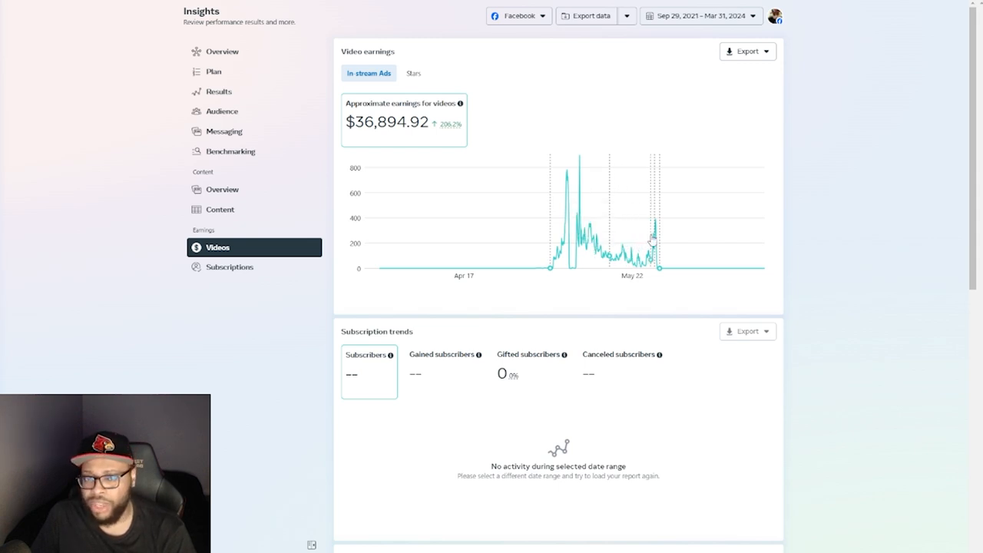
{"action": "mouse_move", "coordinate": [653, 242]}
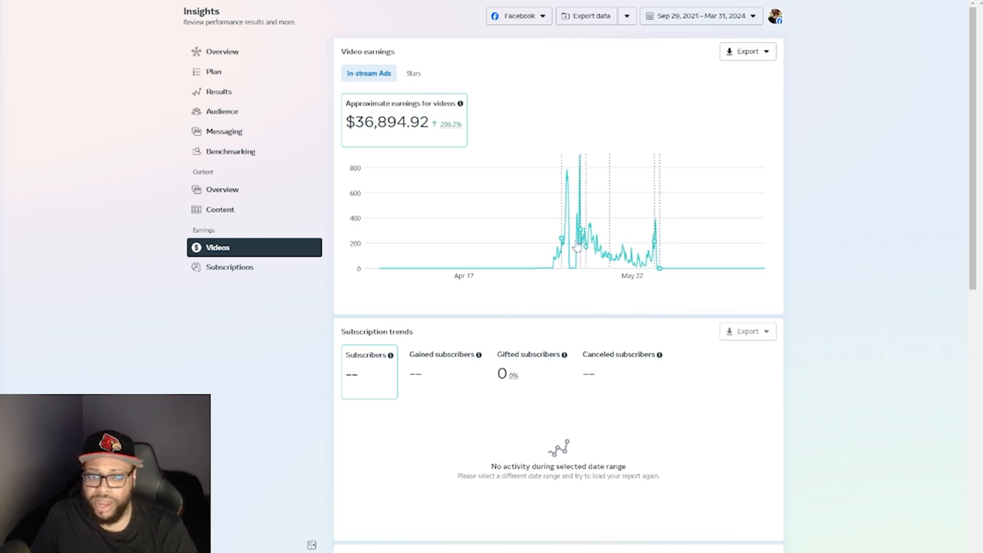
{"action": "mouse_move", "coordinate": [628, 237]}
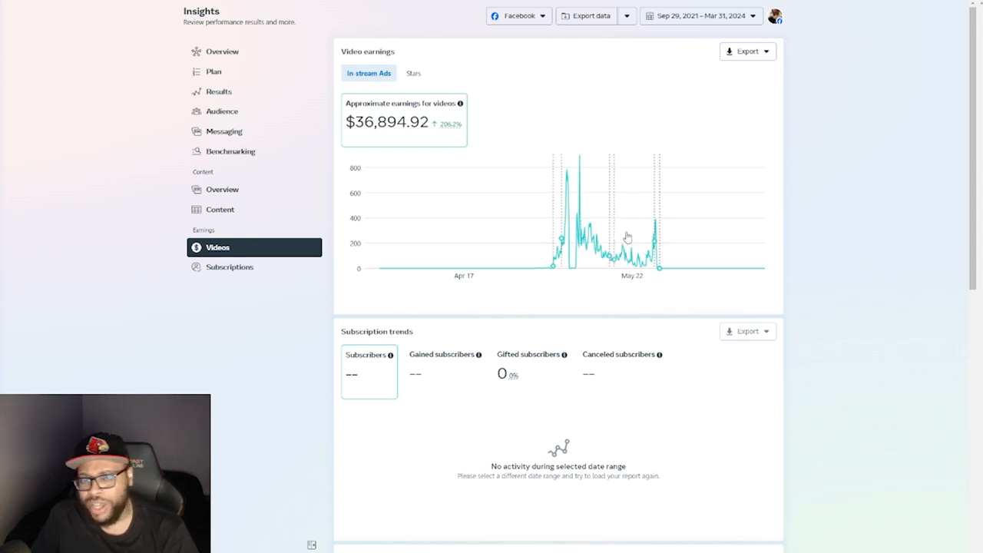
{"action": "mouse_move", "coordinate": [655, 228]}
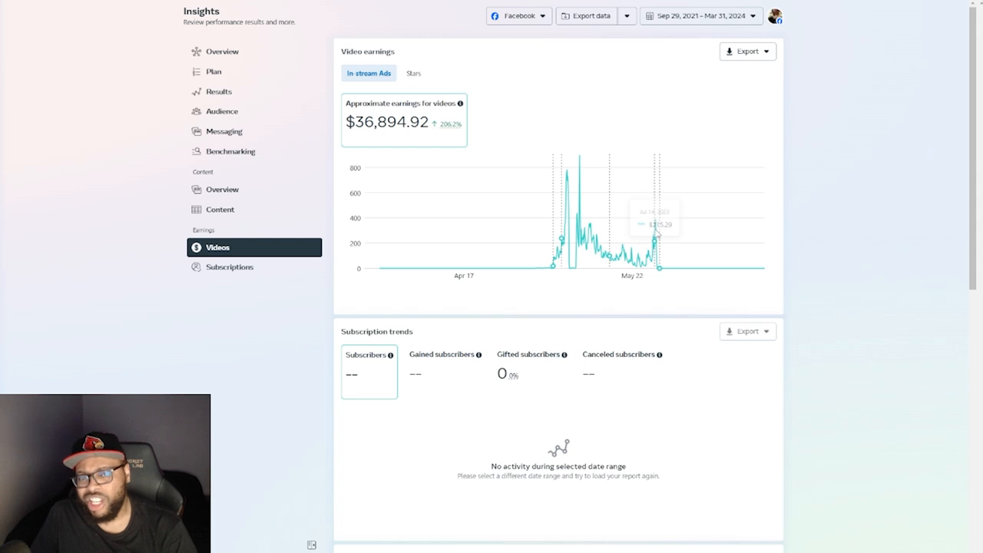